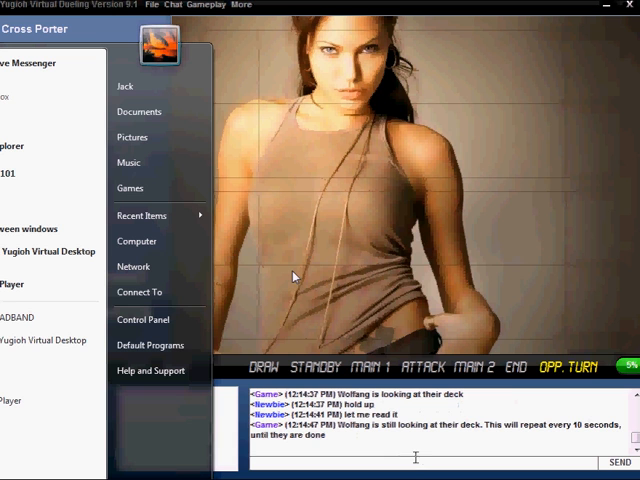
# - Dismiss the card menu without playing and chat 'i got the ruling it' to confirm the ruling
pyautogui.write('so')
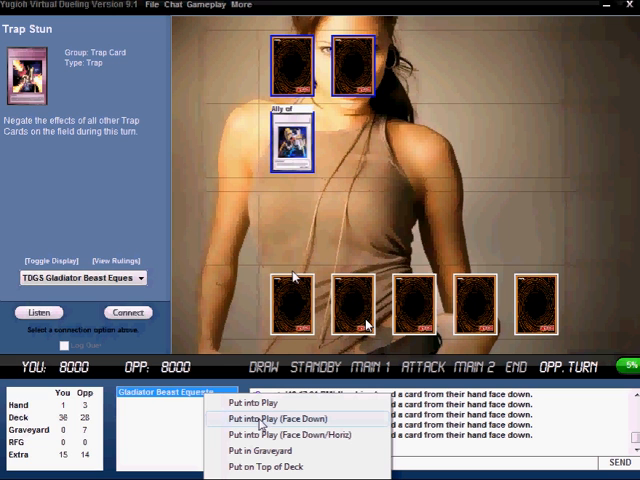
pyautogui.click(268, 418)
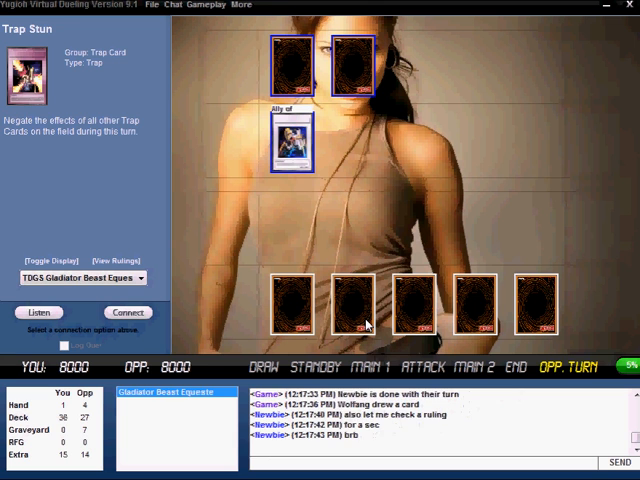
pyautogui.write('i got the ruling it')
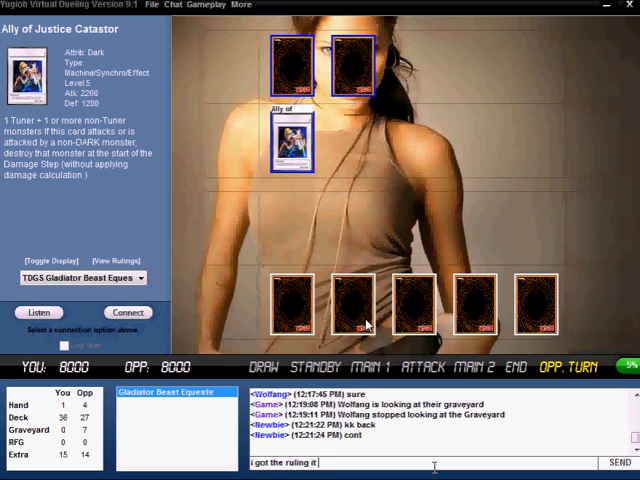
pyautogui.write('just had to double check before i made')
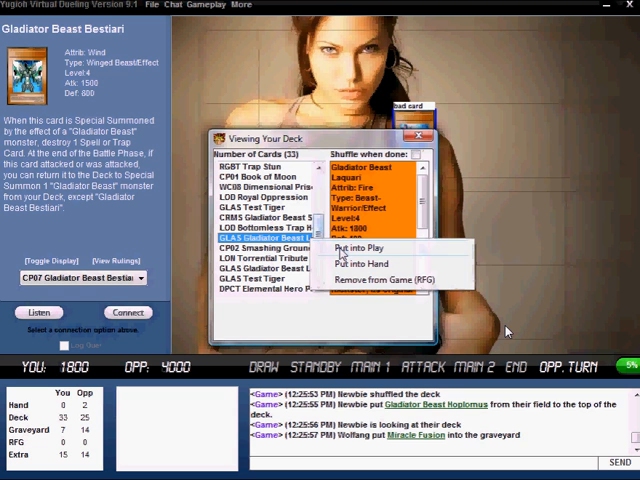
# - Put Gladiator Beast Laquari into play from the deck via the deck viewer menu
pyautogui.click(356, 246)
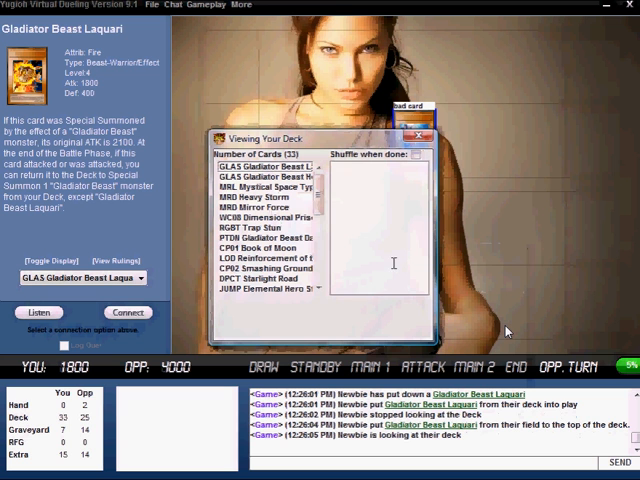